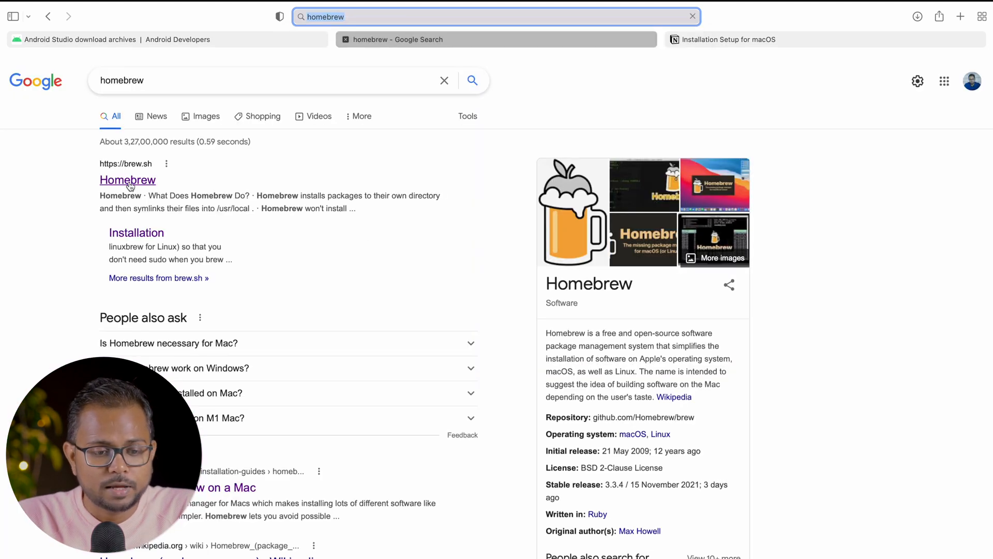
Copy the Homebrew install command from the brew.sh website opened via the search results.
click(127, 180)
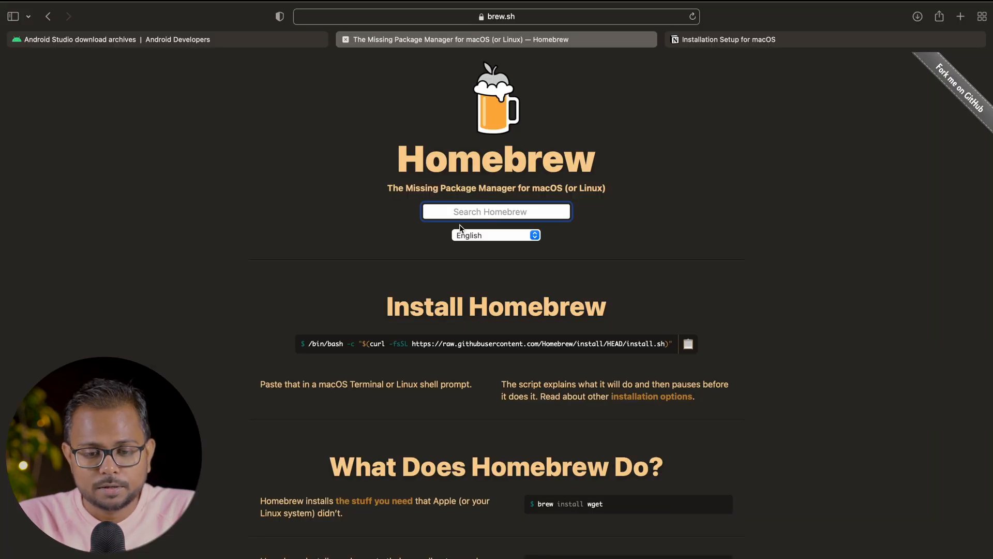
scroll(down, 3)
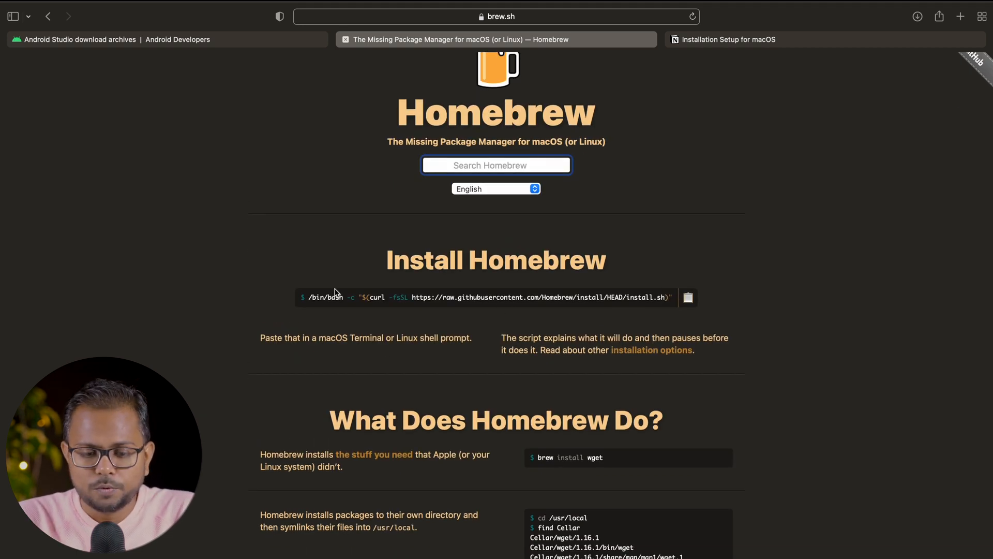
click(688, 298)
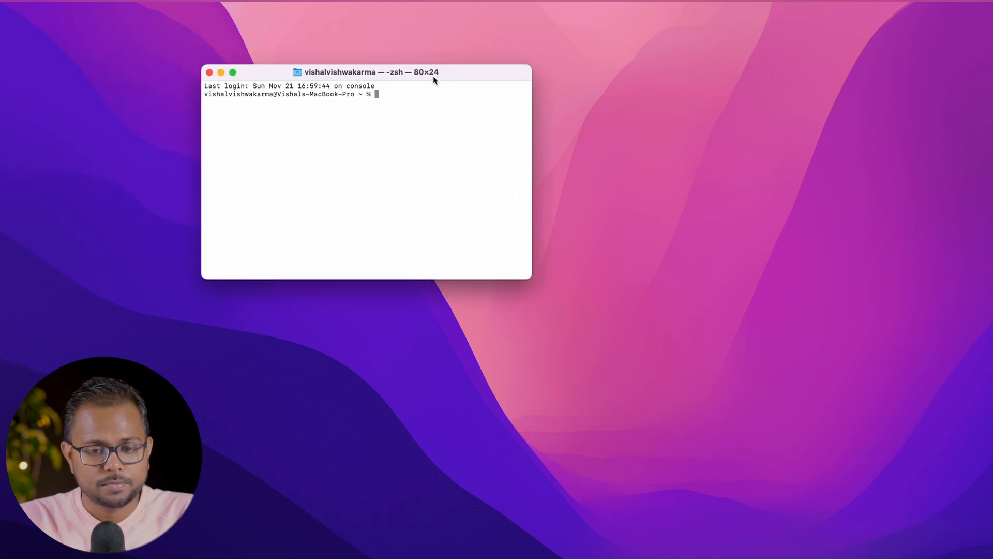
Run the pasted /bin/bash curl install command for Homebrew at the prompt.
text(/bin/bash -c "$(curl -fsSL https://raw.githubusercontent.com/Homebrew/install/HEAD/install.sh)")
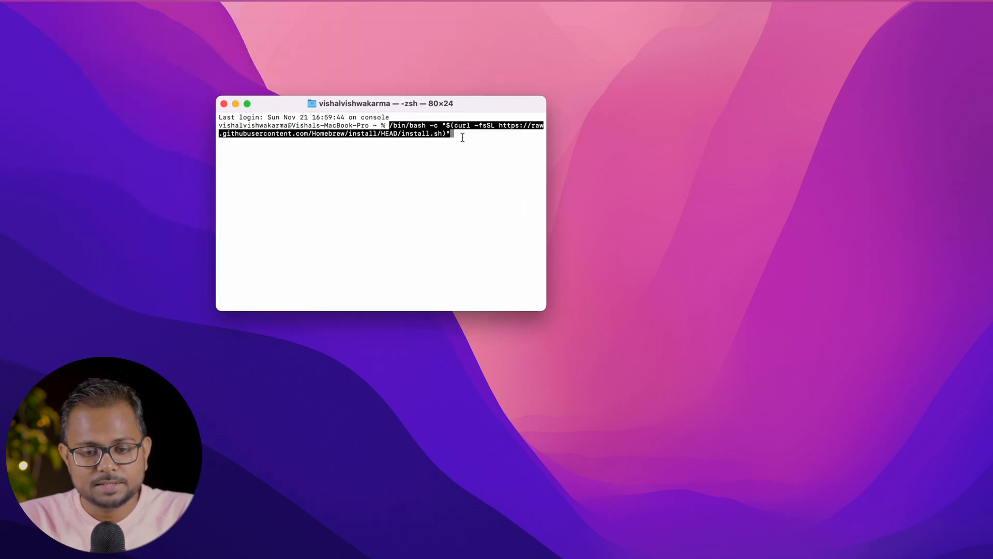
key(Return)
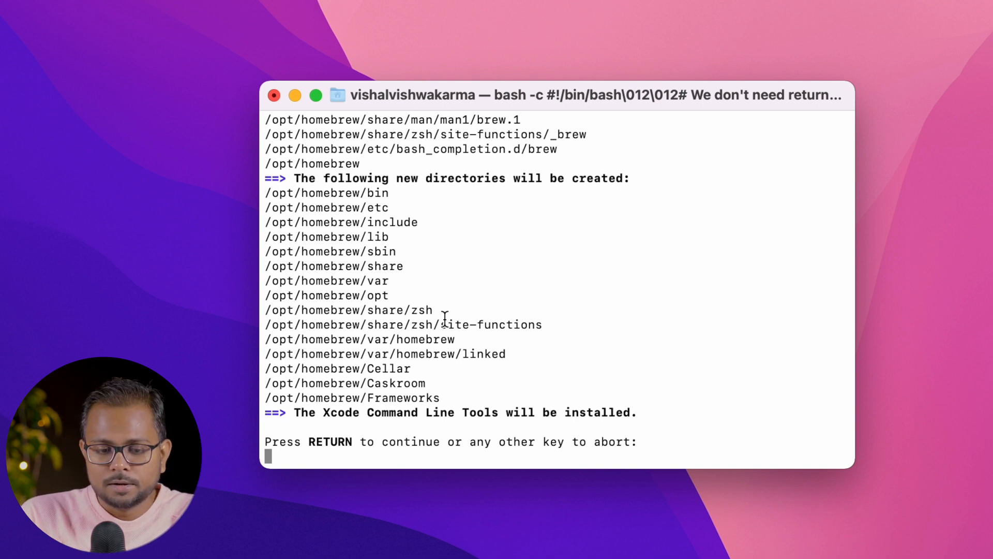
Confirm the installer prompt so it creates directories and downloads the Xcode Command Line Tools.
key(Return)
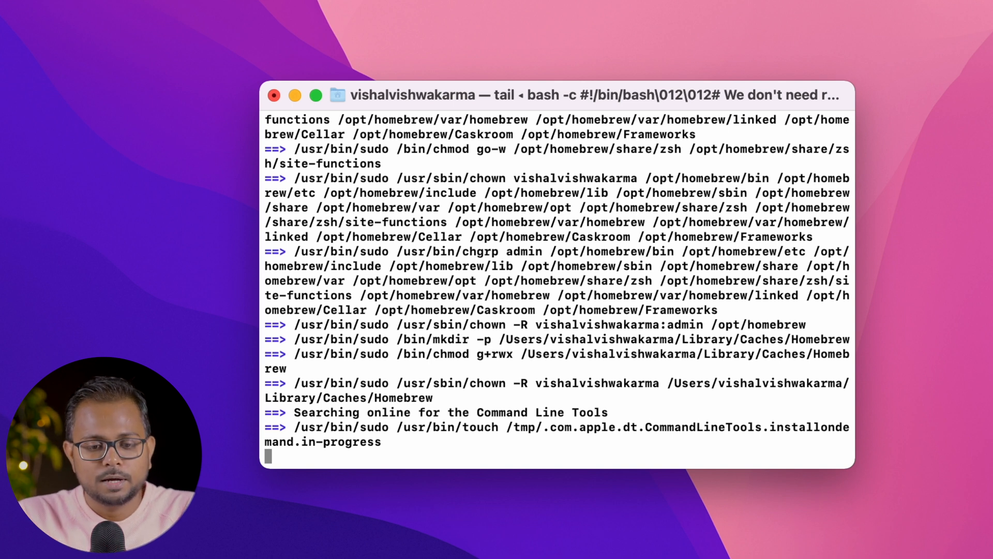
mouse_move(488, 102)
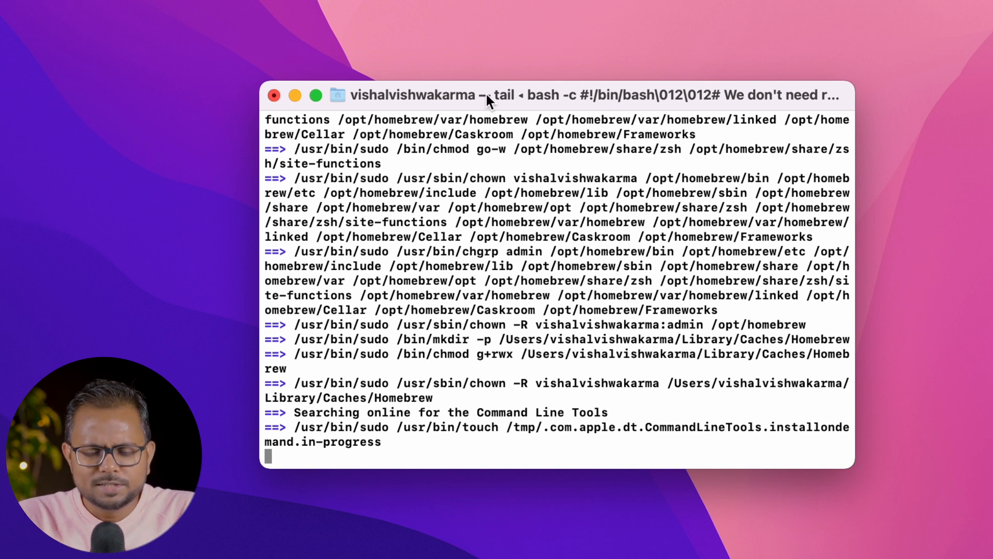
drag(490, 95, 531, 100)
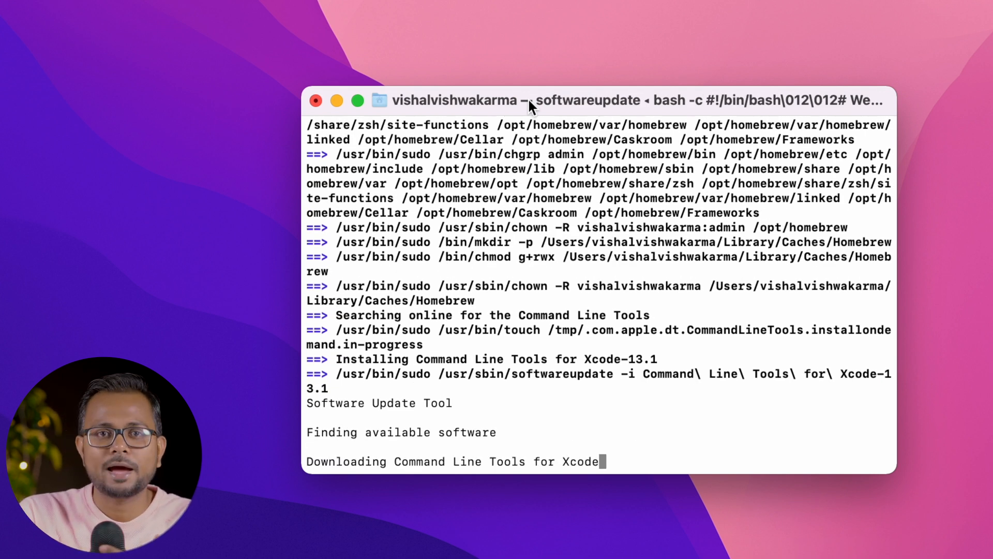
mouse_move(504, 340)
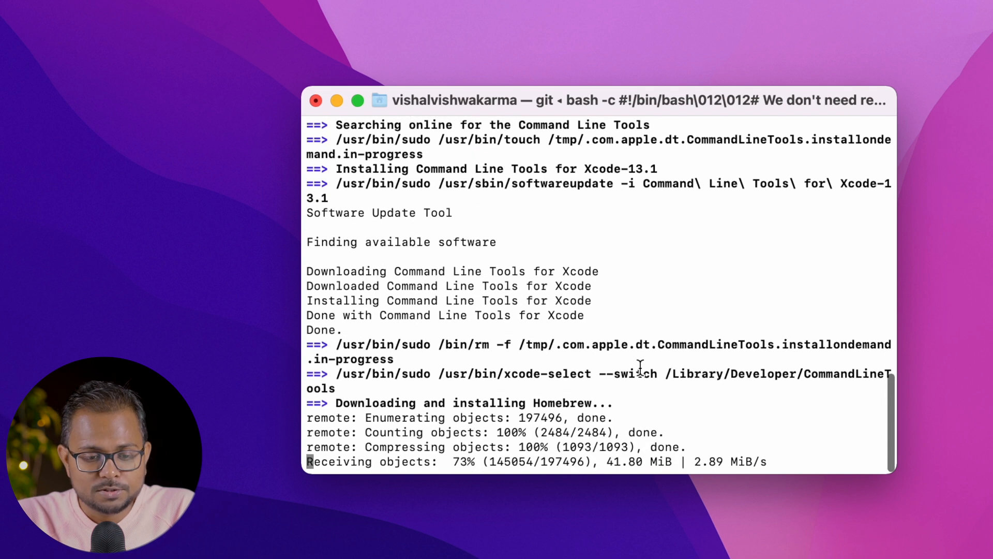
mouse_move(631, 373)
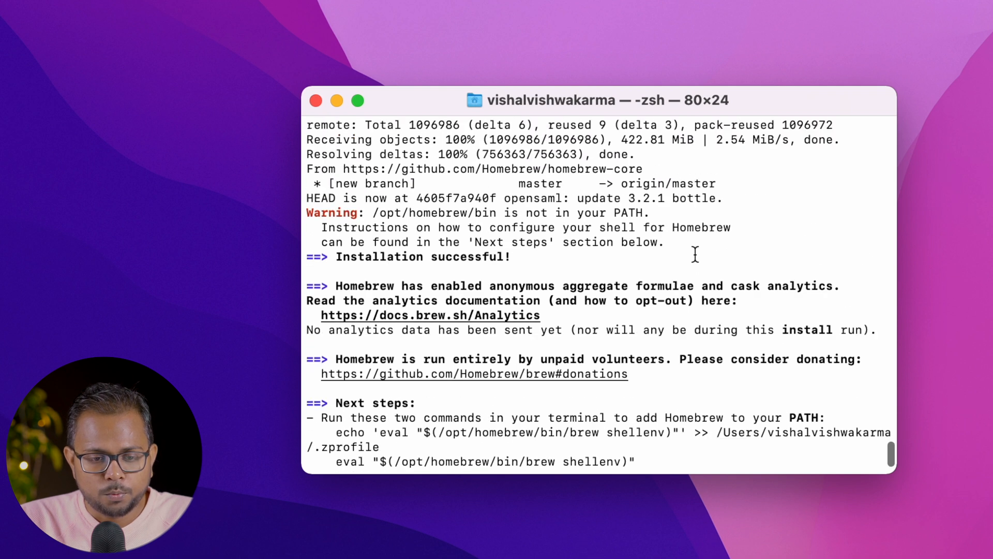
Scroll through the 'Installation successful!' output to the Next steps PATH instructions.
scroll(down, 3)
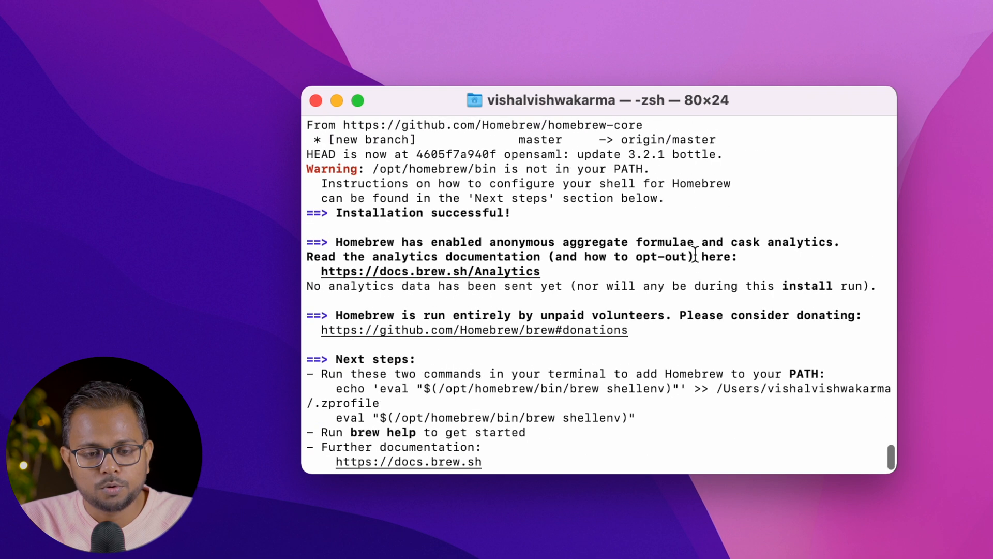
mouse_move(443, 175)
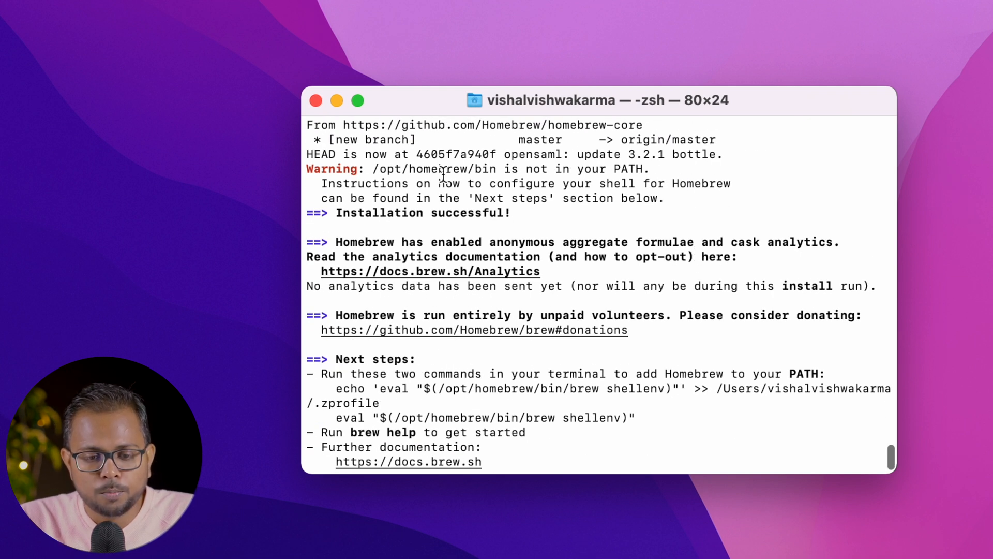
mouse_move(635, 203)
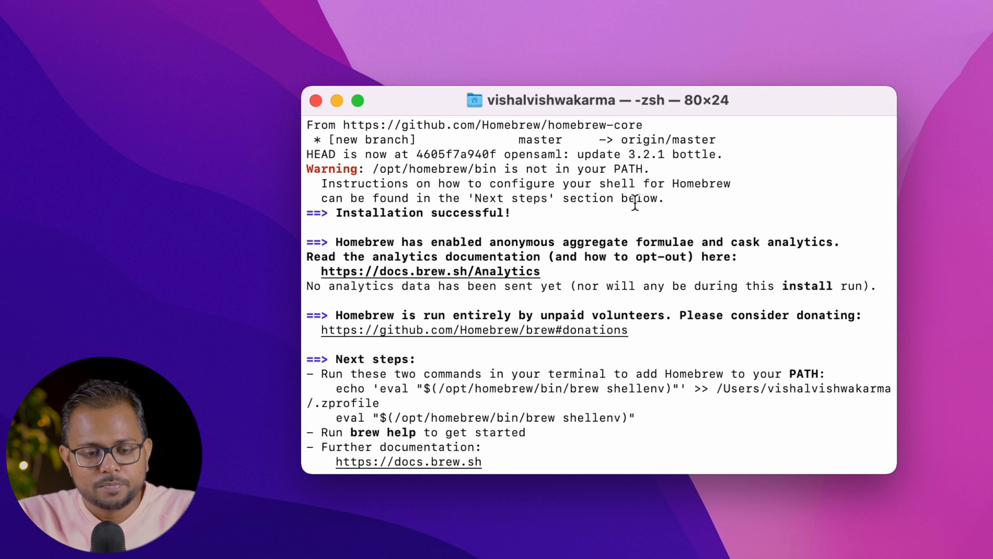
scroll(down, 3)
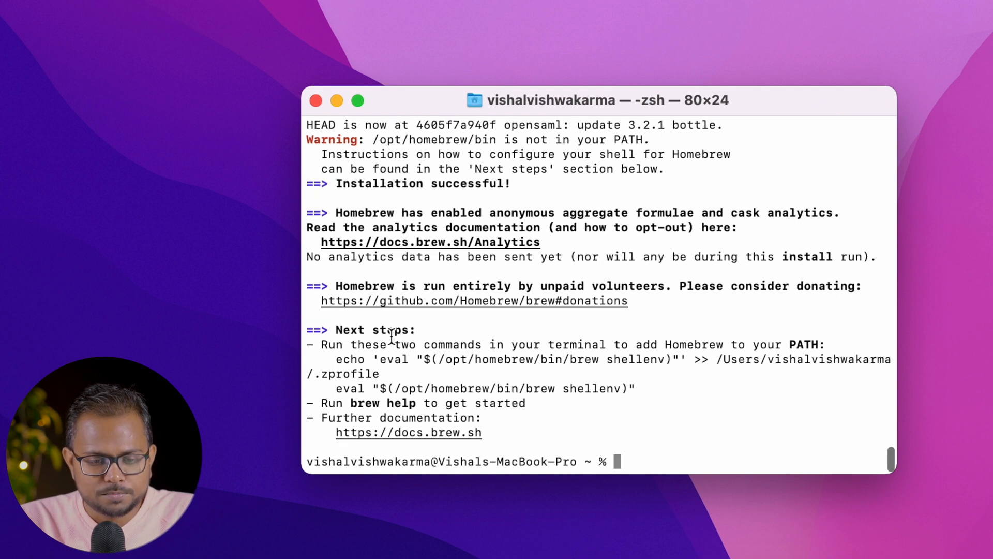
mouse_move(465, 346)
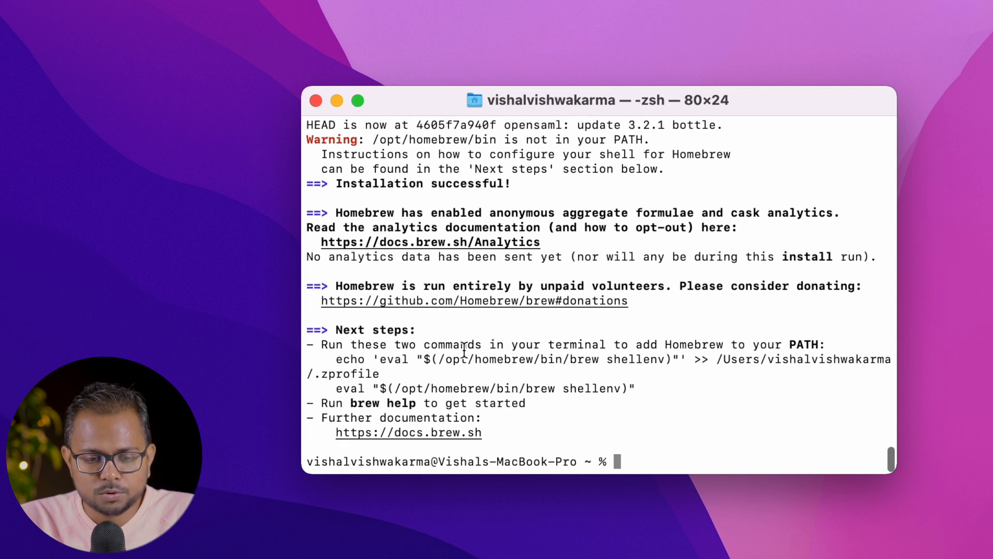
mouse_move(801, 341)
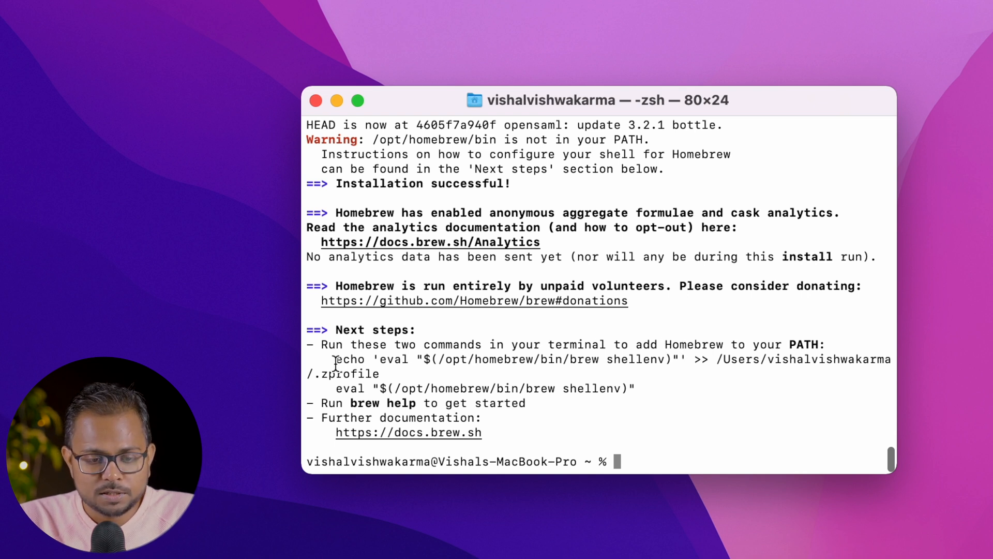
Run the copied echo and eval shellenv lines adding Homebrew to PATH, then begin a brew command.
drag(336, 358, 405, 359)
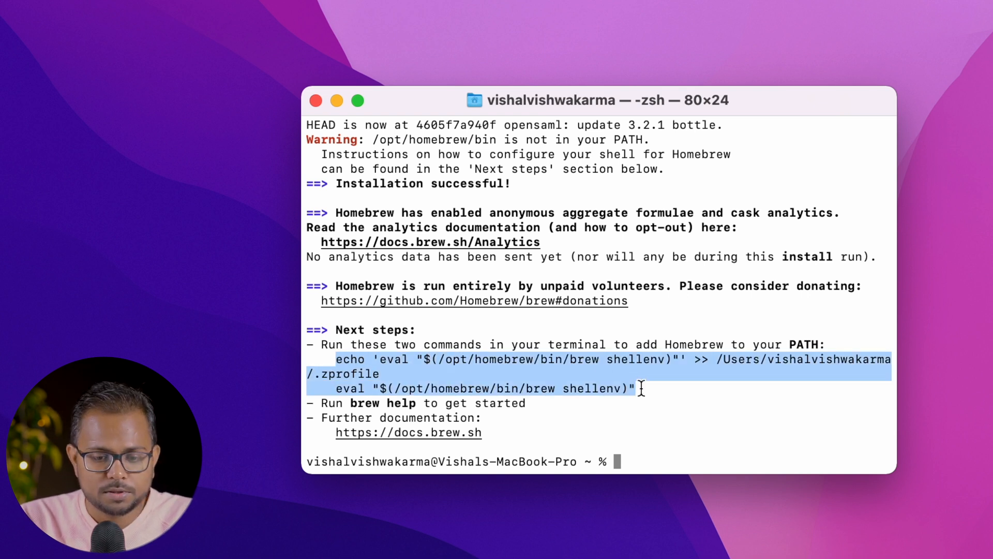
click(637, 462)
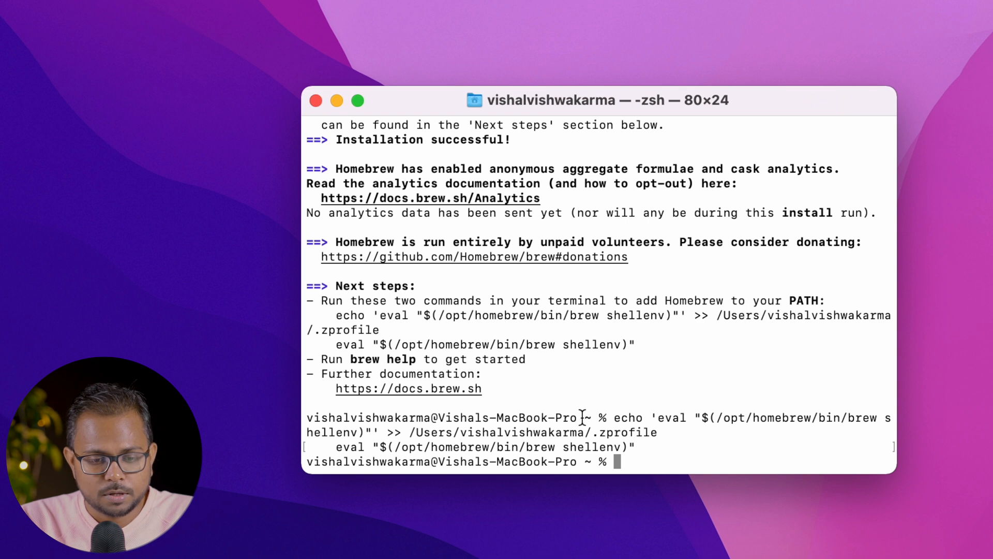
text(brew)
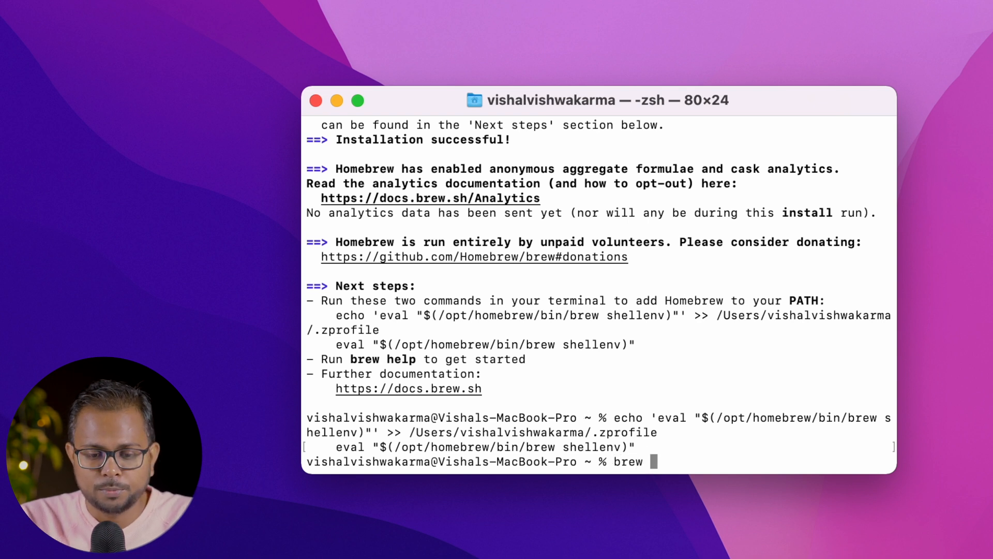
Run brew help to list common commands, then start an echo $PATH check.
text(hel)
text(echo)
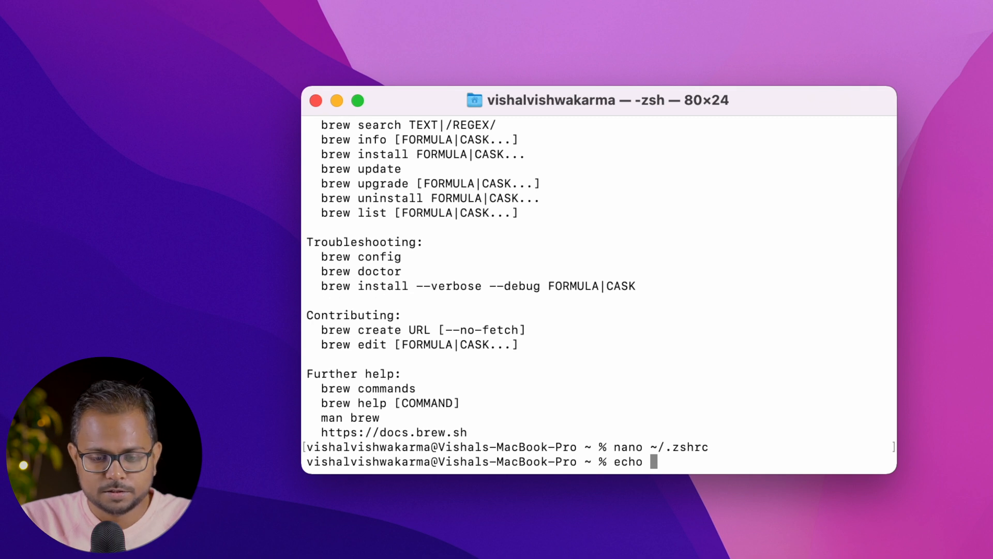
text($PAT)
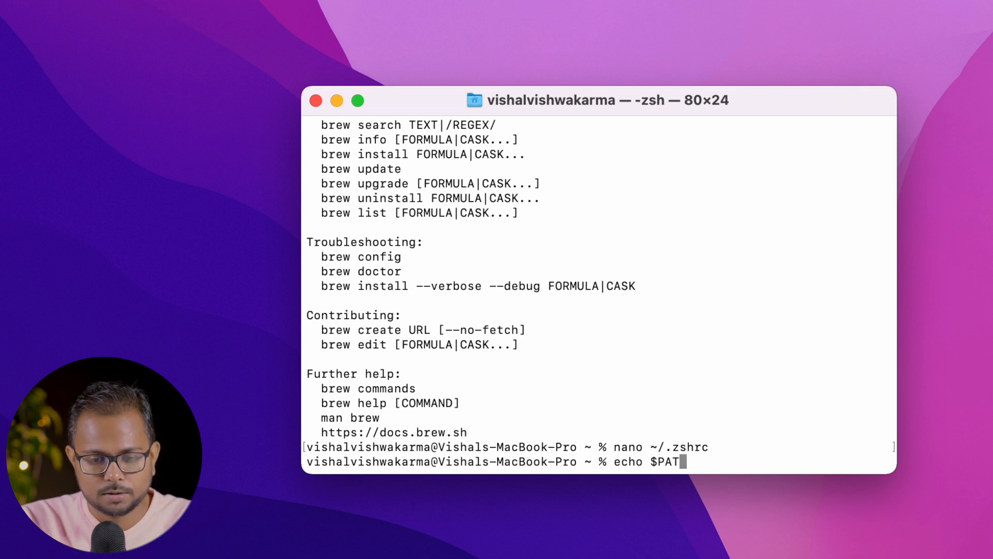